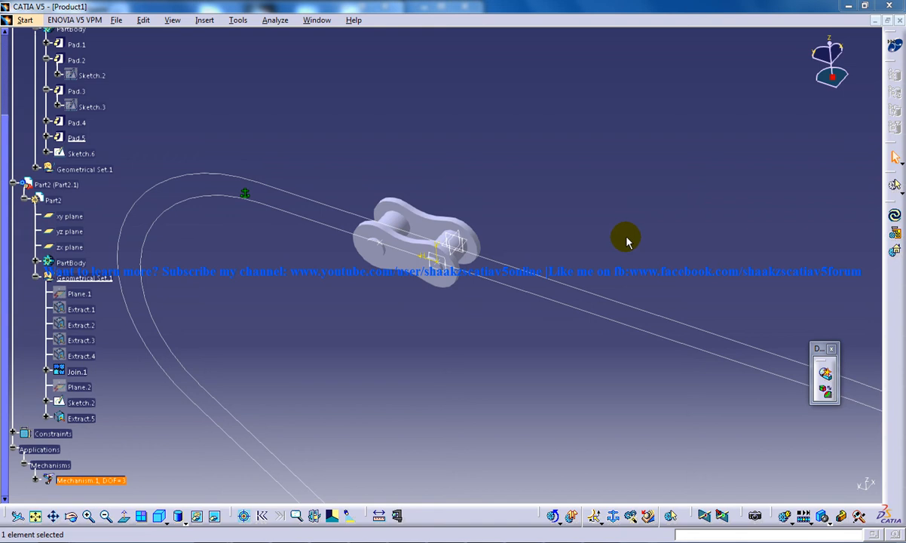
mouse_move(639, 300)
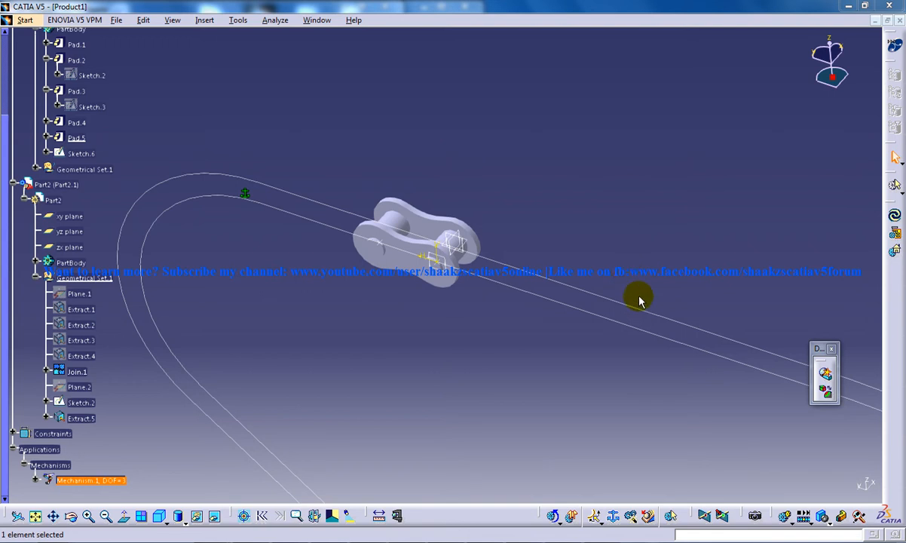
mouse_move(425, 228)
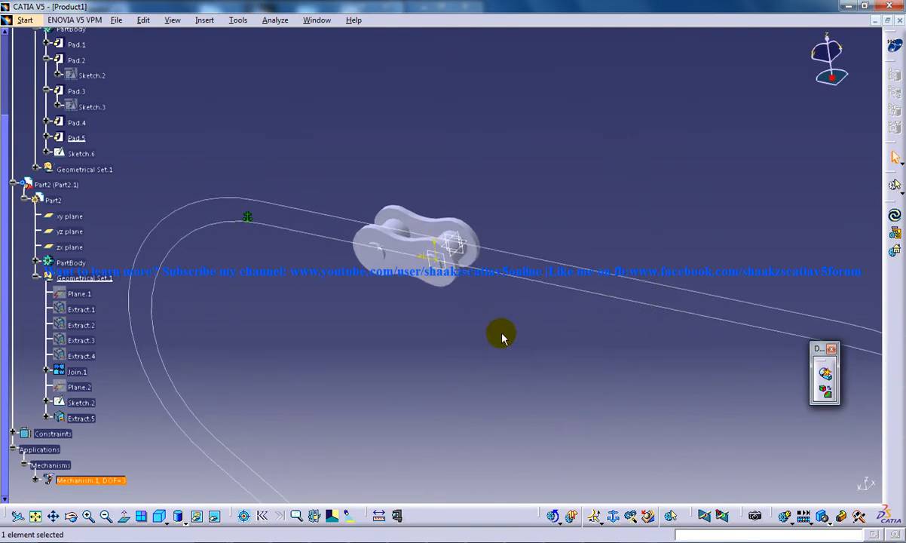
mouse_move(341, 153)
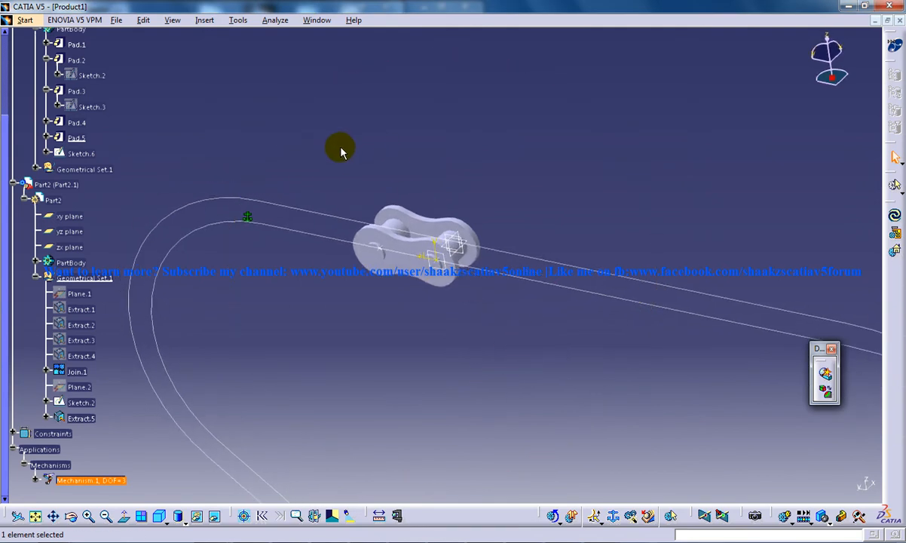
mouse_move(305, 118)
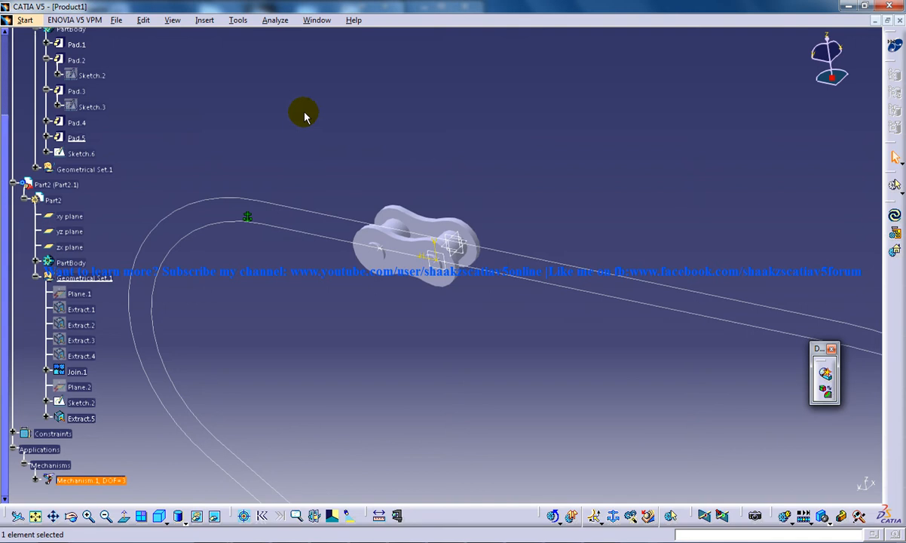
Create a second point-curve joint between Join.1 guide curve and the Sketch.6 point on the link
click(205, 19)
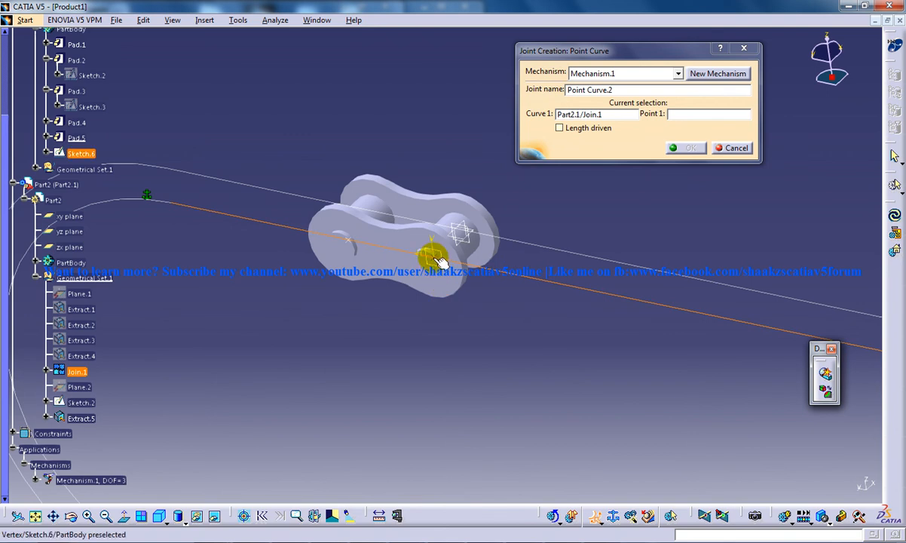
click(435, 259)
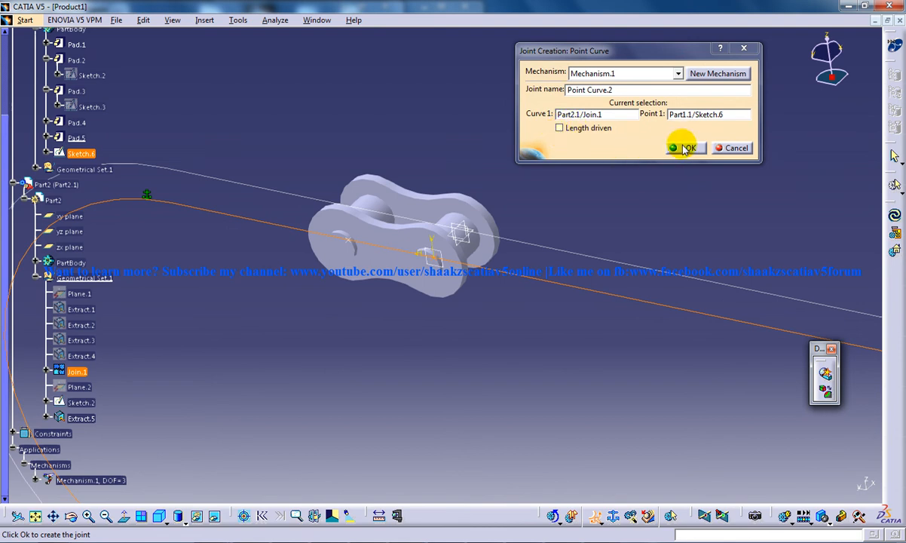
click(686, 147)
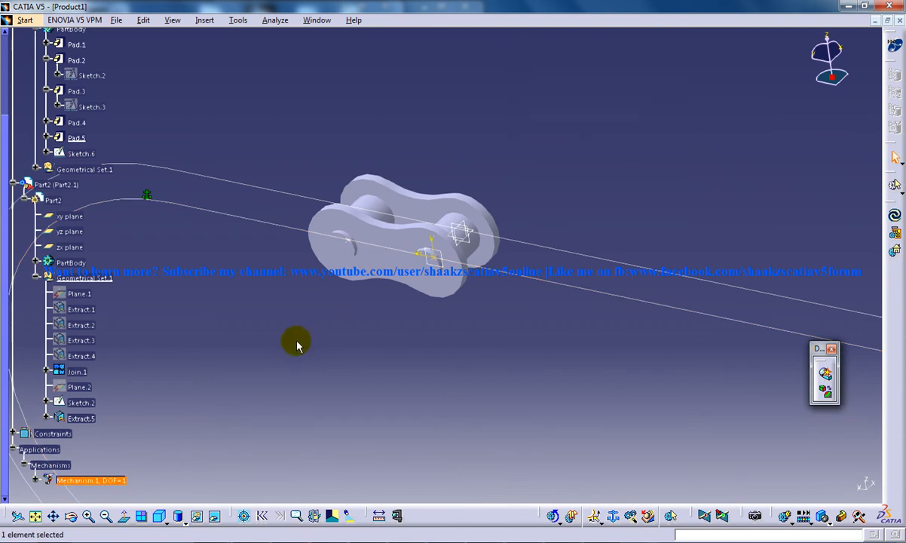
drag(296, 343, 474, 309)
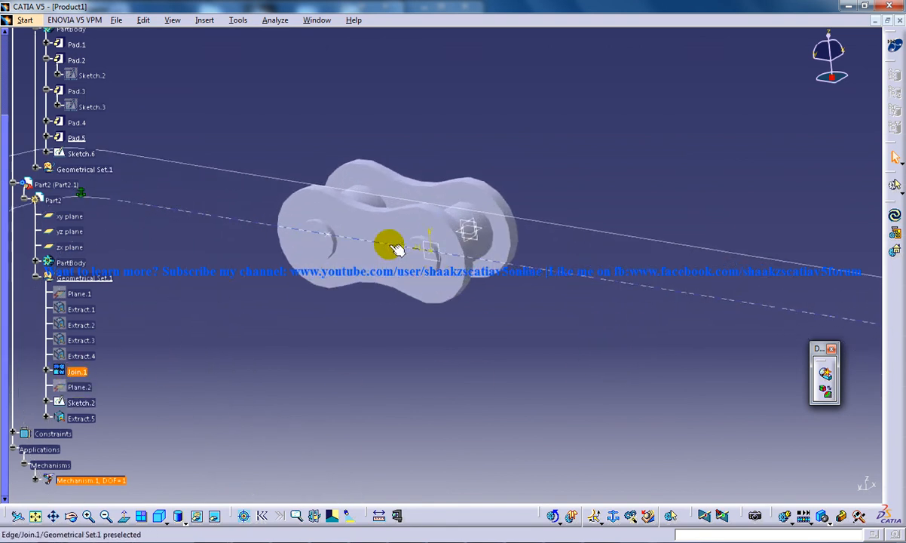
drag(392, 244, 316, 239)
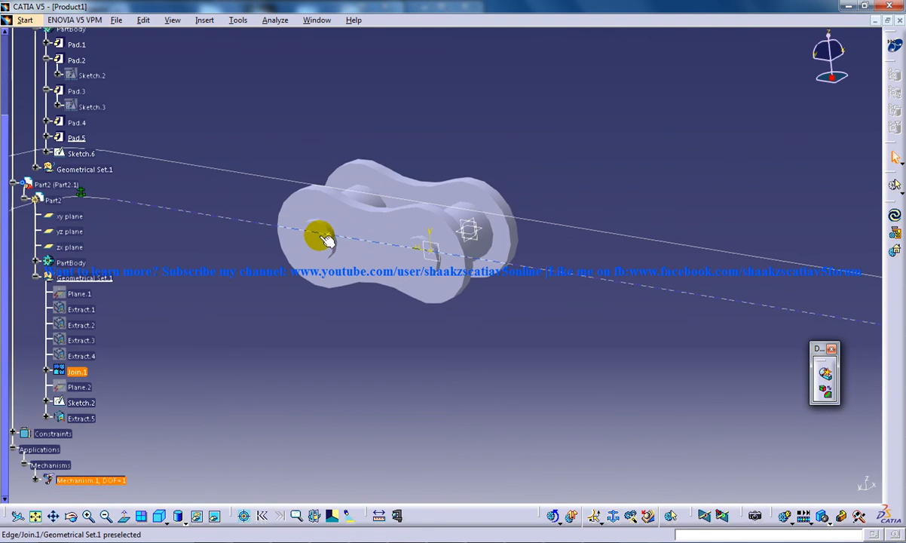